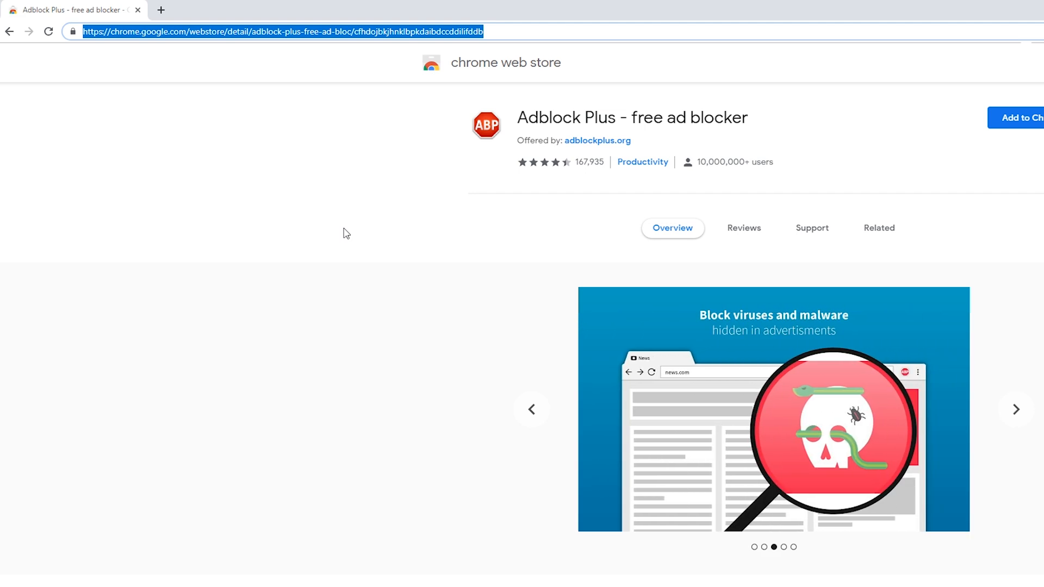
Add Adblock Plus to Chrome and confirm 'Add extension' in the permissions pop-up
{"action": "left_click", "coordinate": [344, 233]}
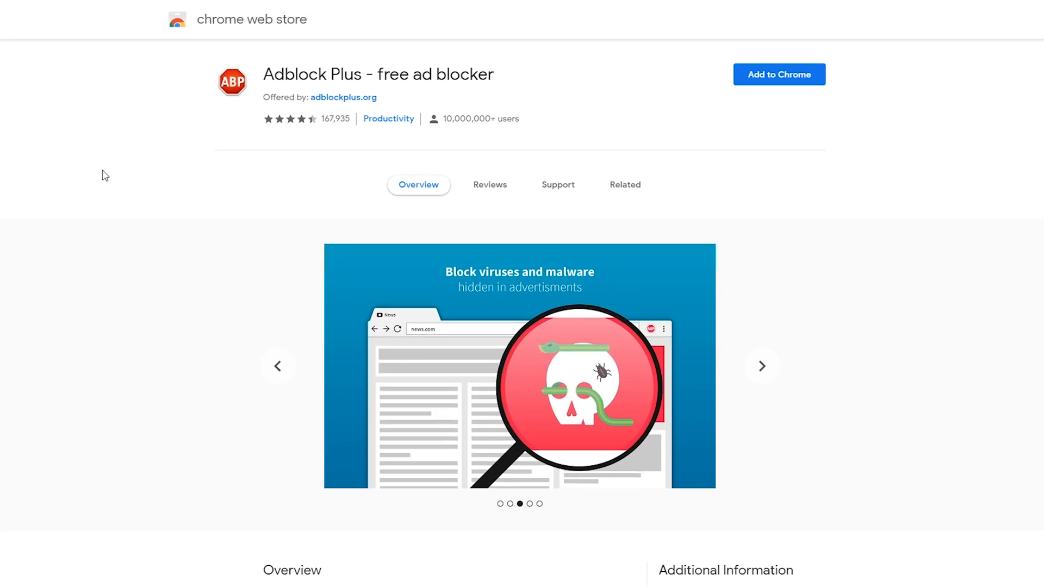
{"action": "left_click", "coordinate": [761, 366]}
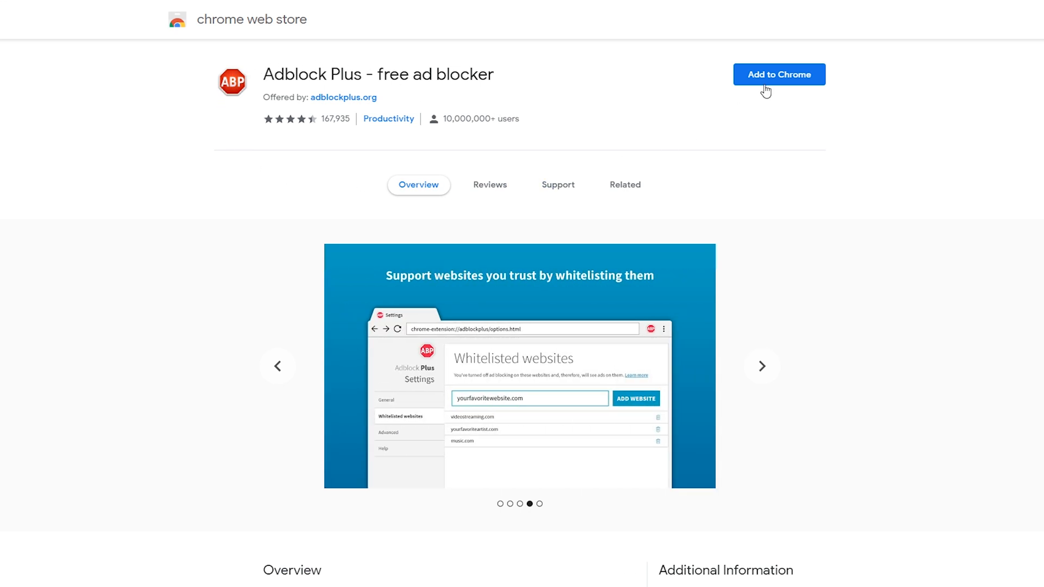
{"action": "mouse_move", "coordinate": [788, 80]}
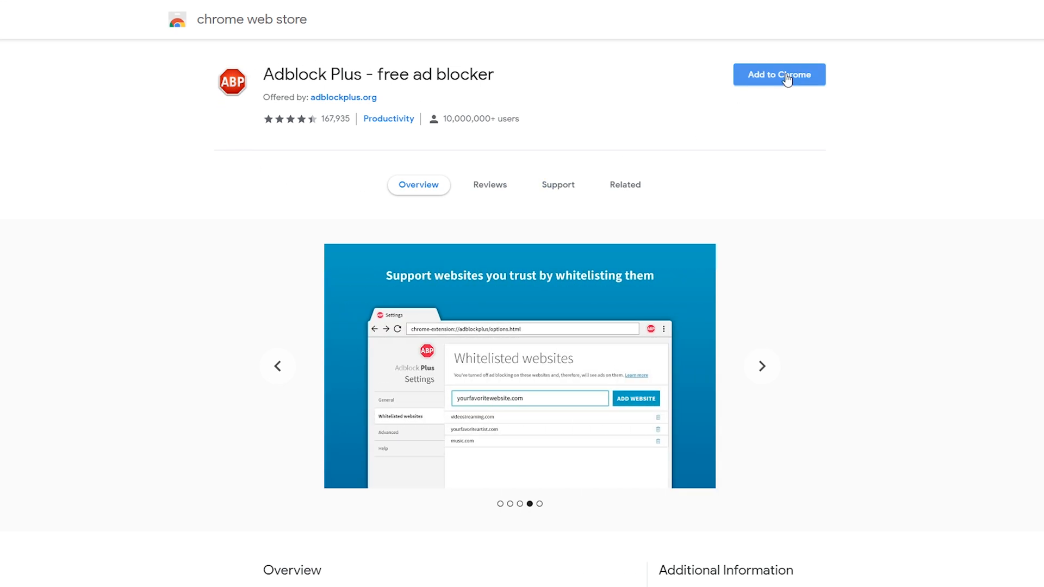
{"action": "left_click", "coordinate": [779, 74]}
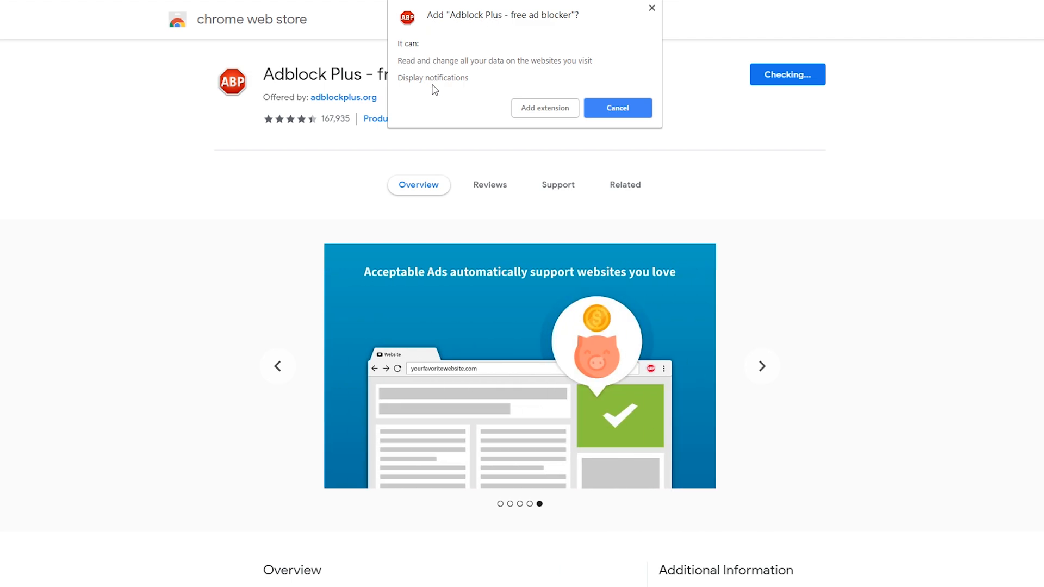
{"action": "mouse_move", "coordinate": [466, 99]}
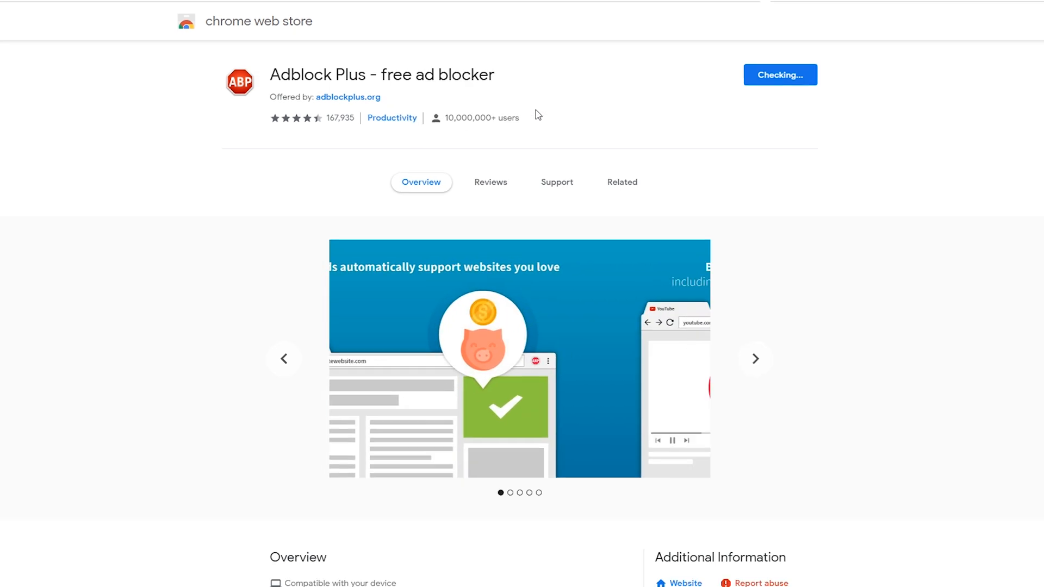
{"action": "left_click", "coordinate": [779, 75]}
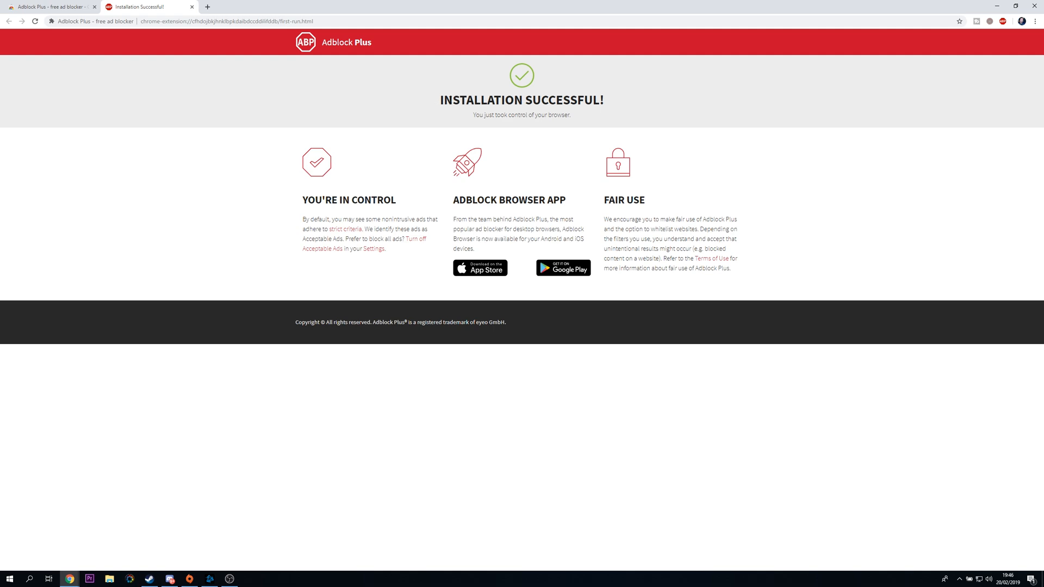
View the Adblock Plus installation-successful tab and open its toolbar panel showing zero items blocked
{"action": "left_click", "coordinate": [94, 7]}
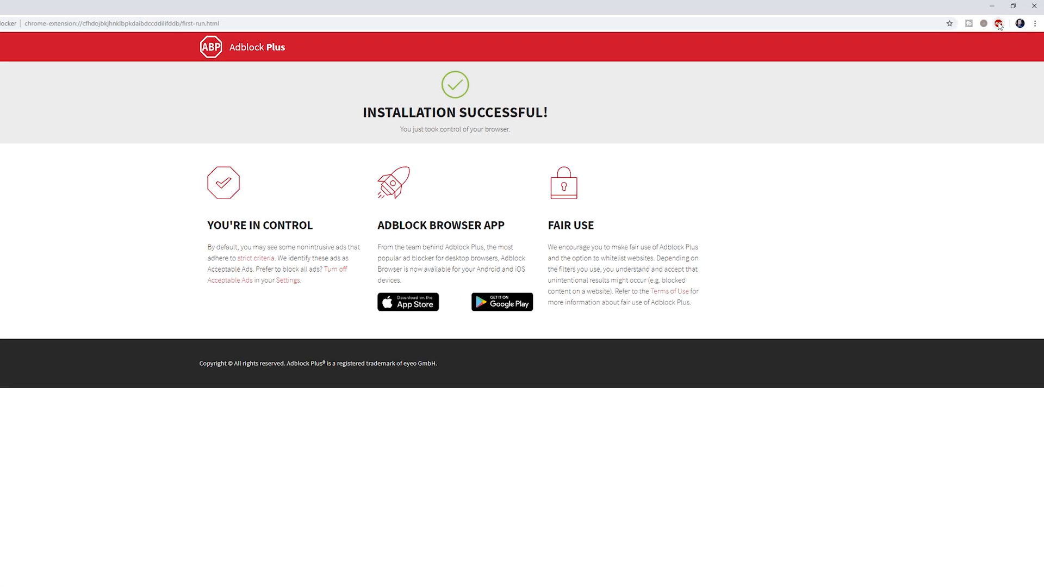
{"action": "left_click", "coordinate": [985, 29]}
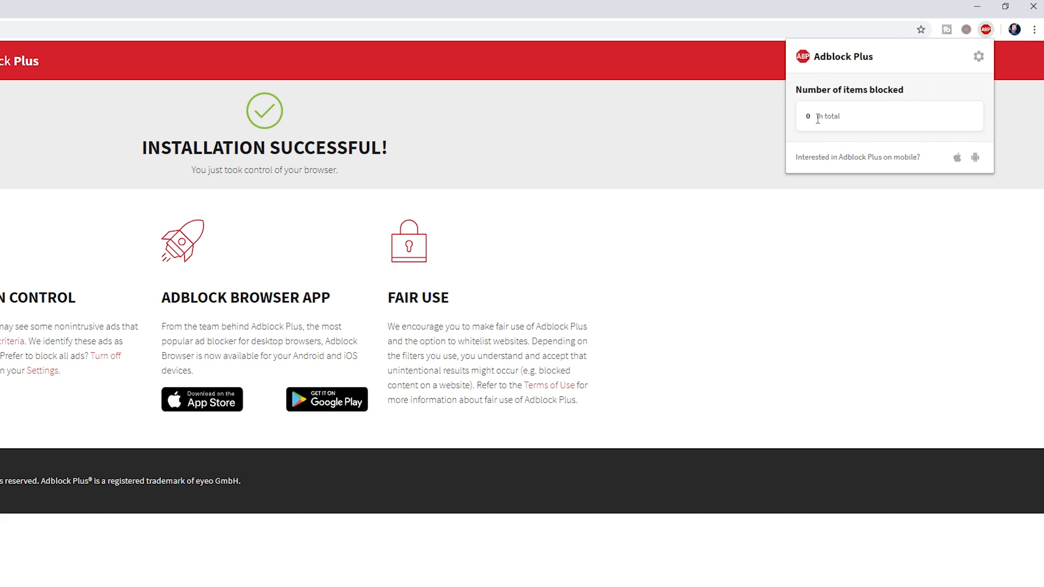
{"action": "mouse_move", "coordinate": [814, 121]}
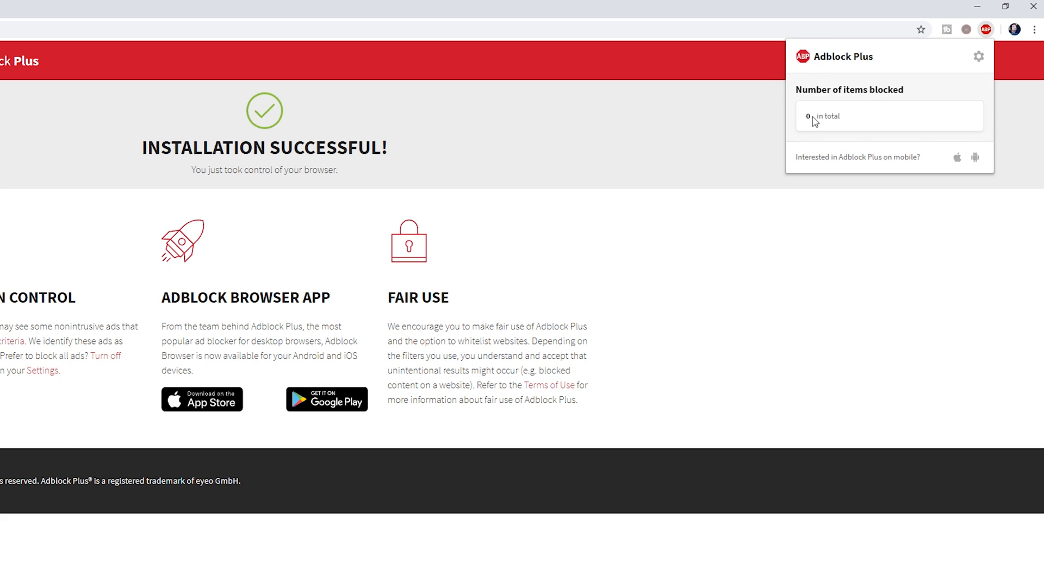